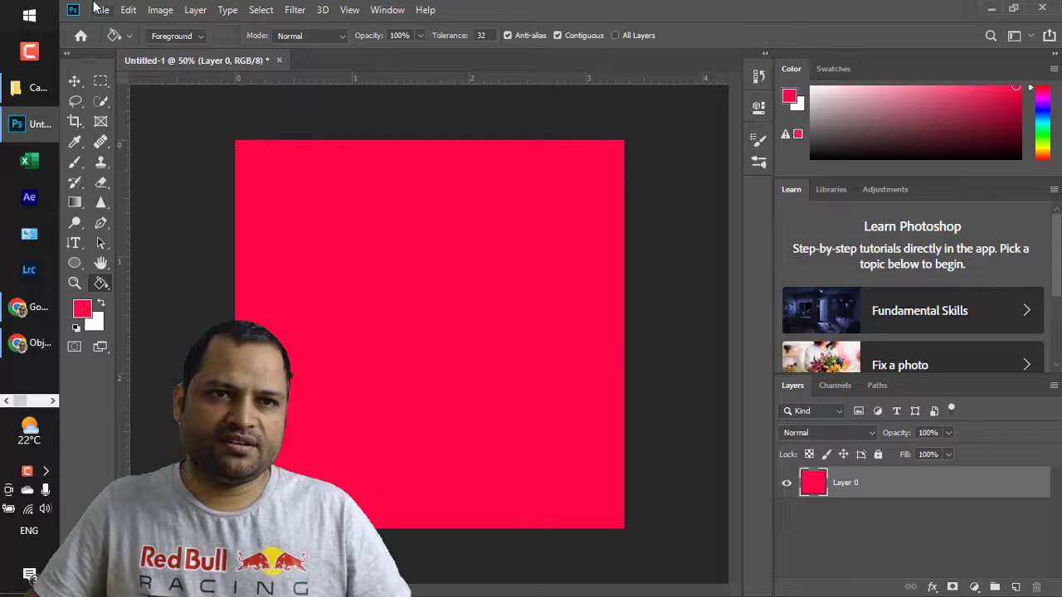
Step: Start a new 1000 × 1000 px, 300 ppi RGB document from the File menu
click(101, 10)
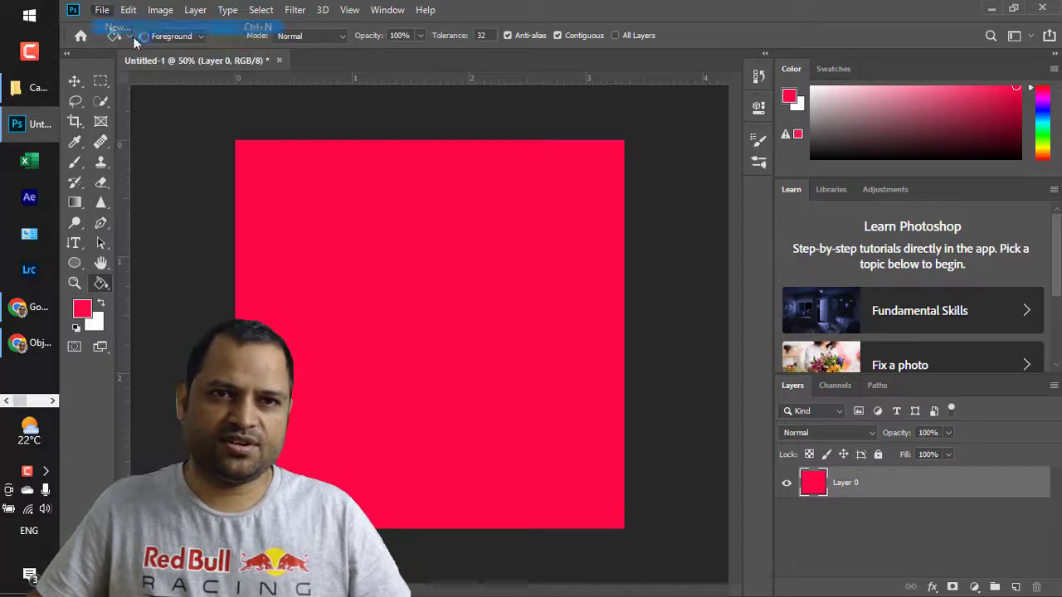
click(116, 27)
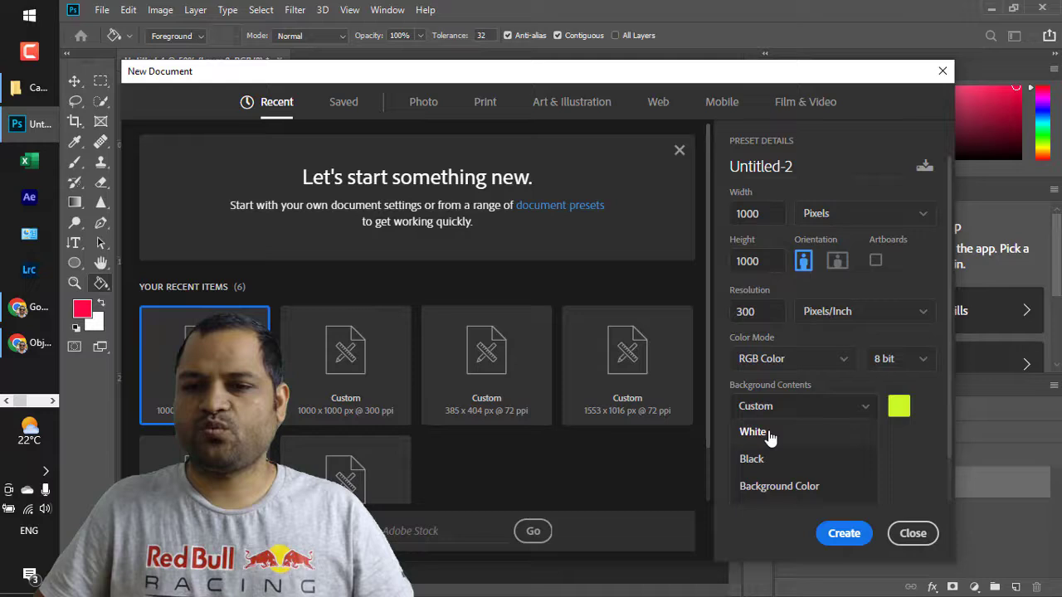
Step: Set the new document's background contents to a custom red colour
click(752, 431)
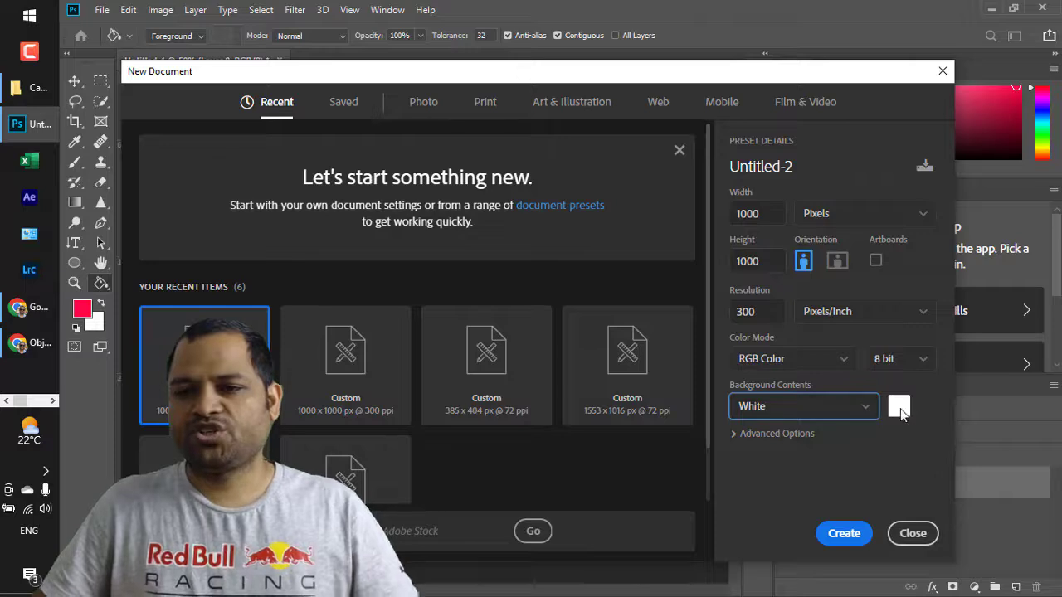
click(899, 406)
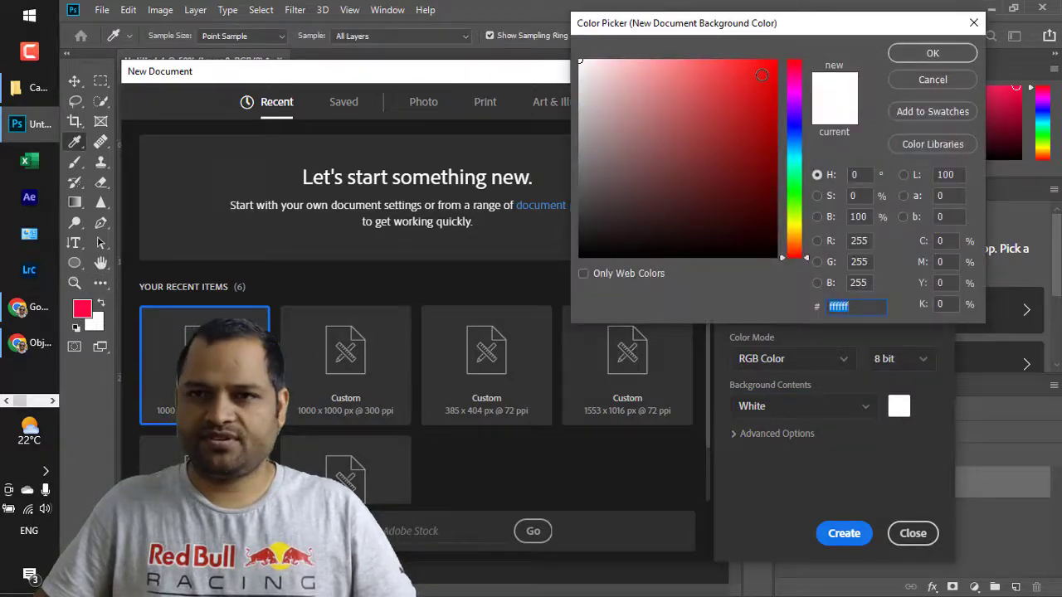
click(931, 52)
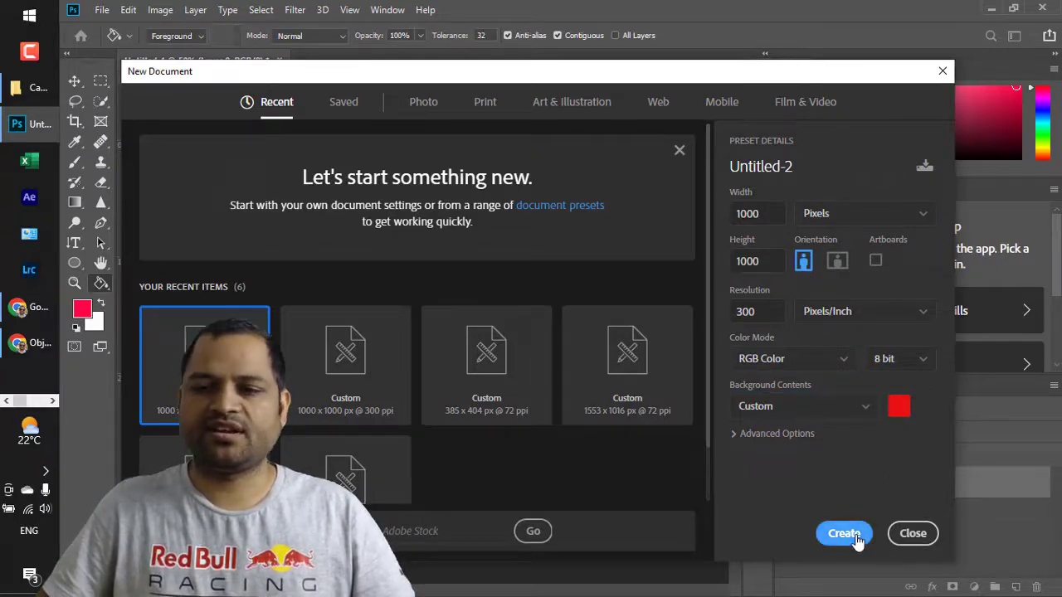
Step: Create the Untitled-2 document with its red background
click(843, 533)
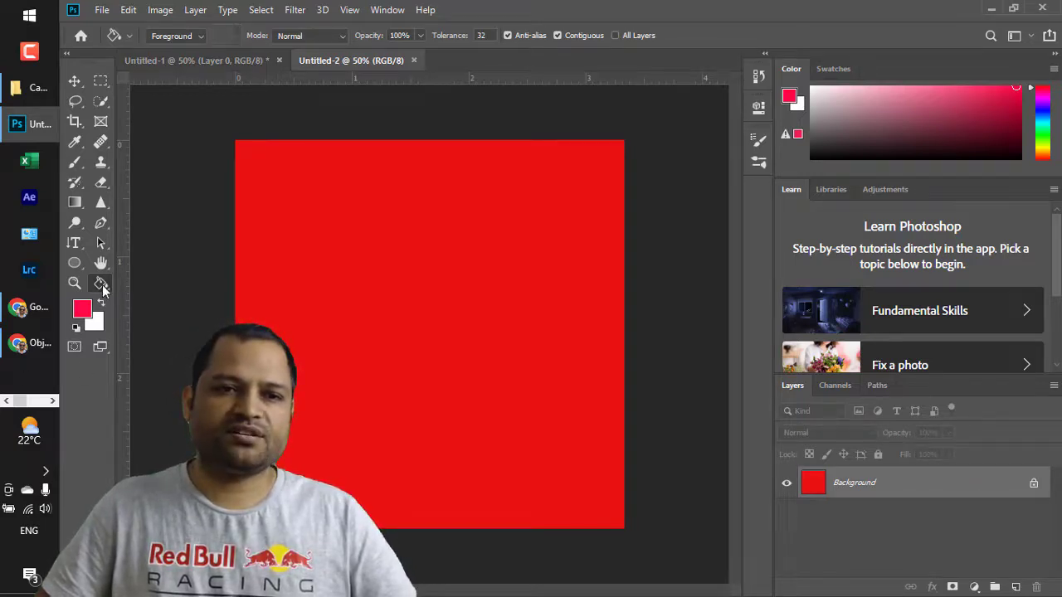
mouse_move(82, 311)
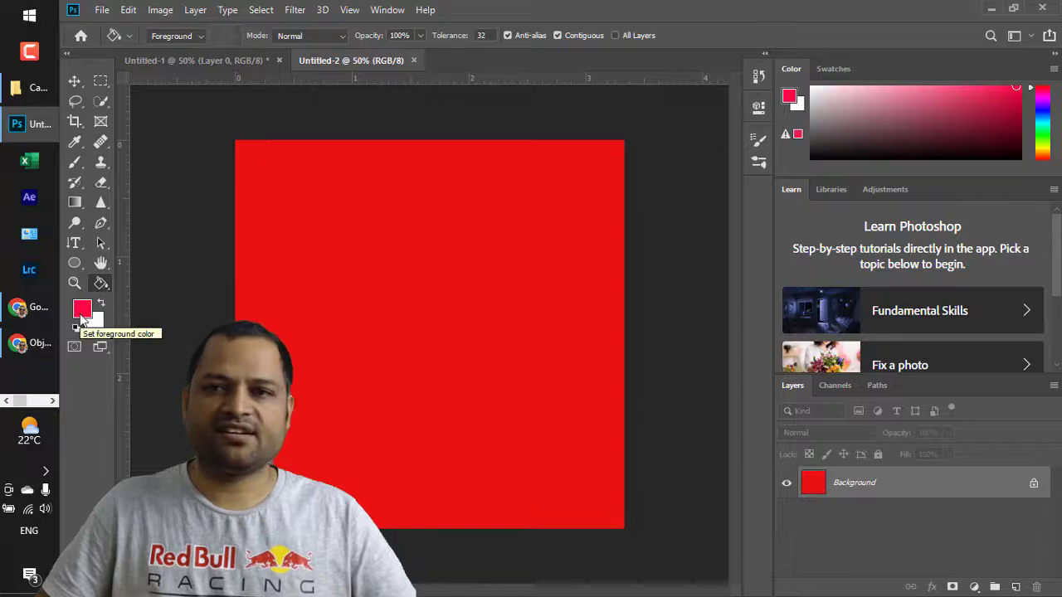
Step: Set the foreground colour to a bright yellow in the Color Picker
click(83, 308)
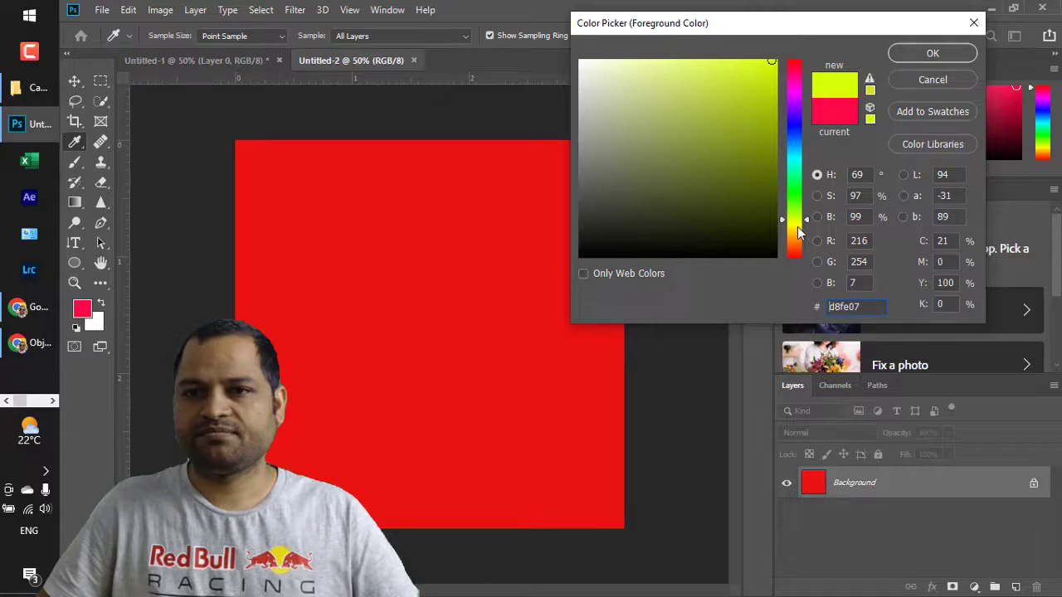
click(629, 91)
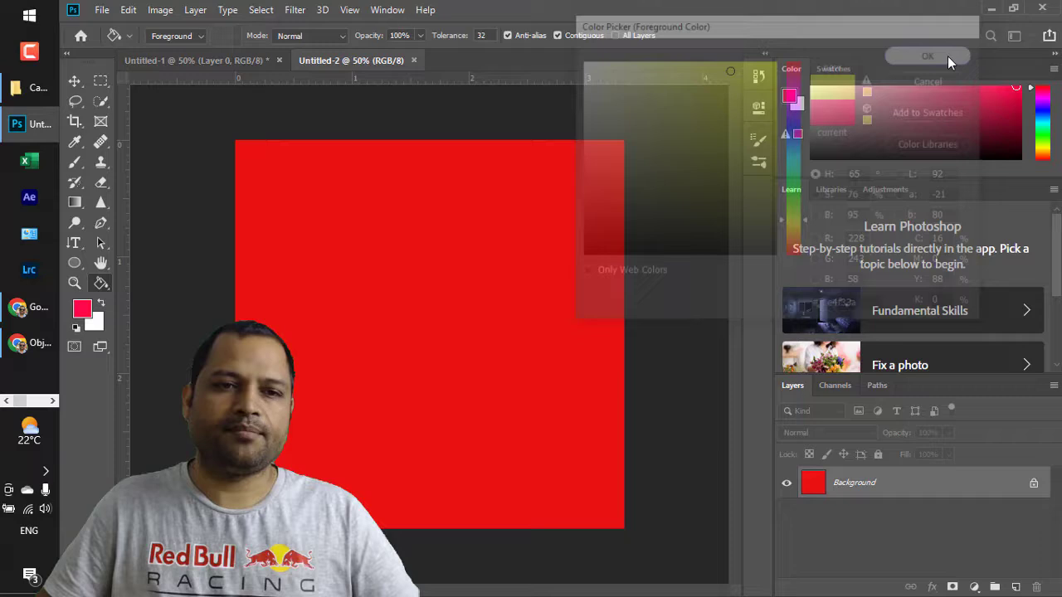
Step: Fill the Untitled-2 red background with yellow using the Paint Bucket
click(926, 56)
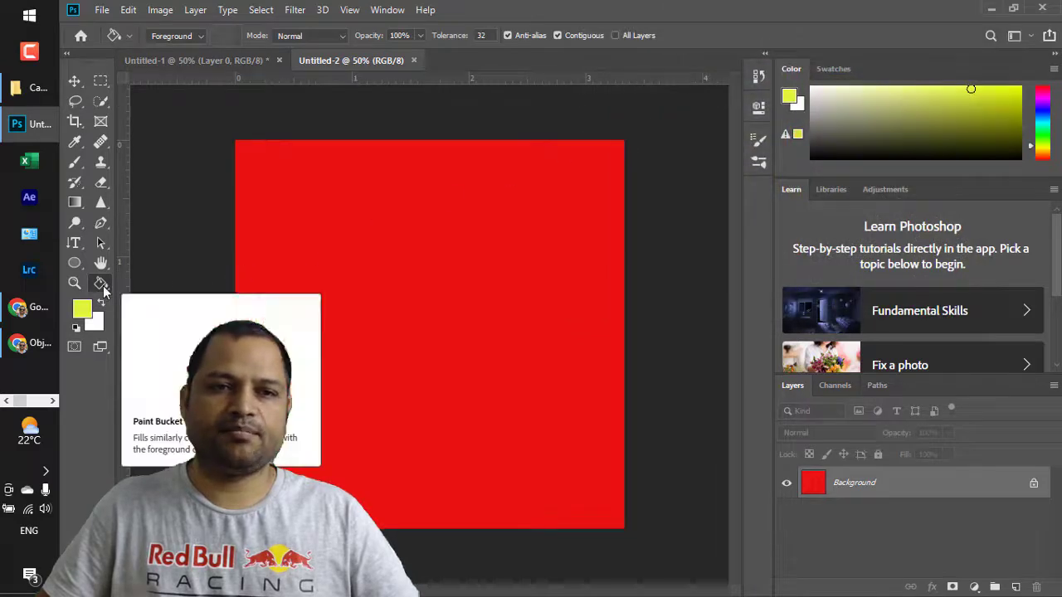
mouse_move(423, 234)
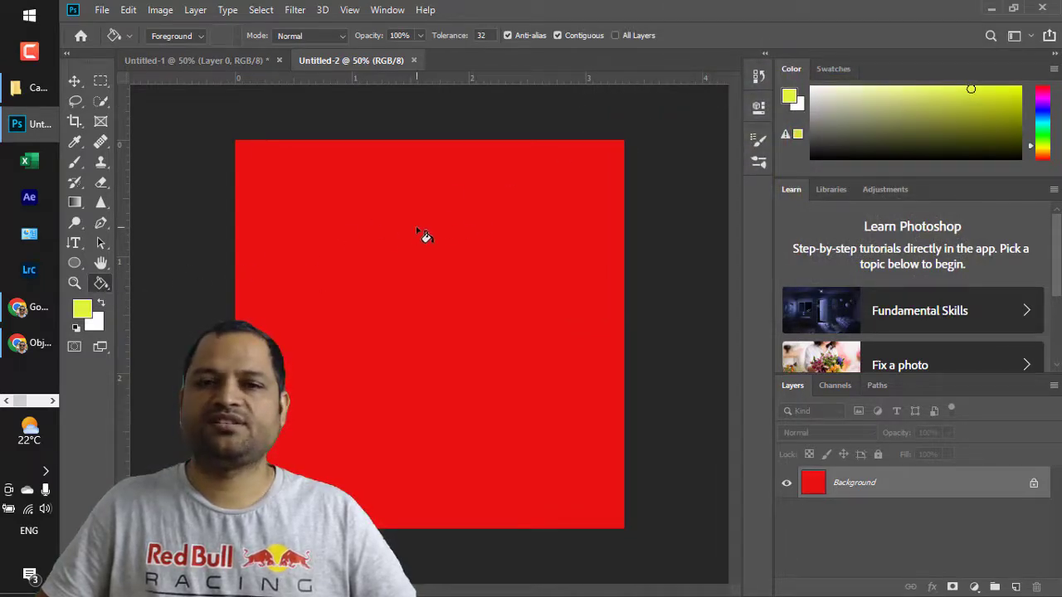
click(426, 235)
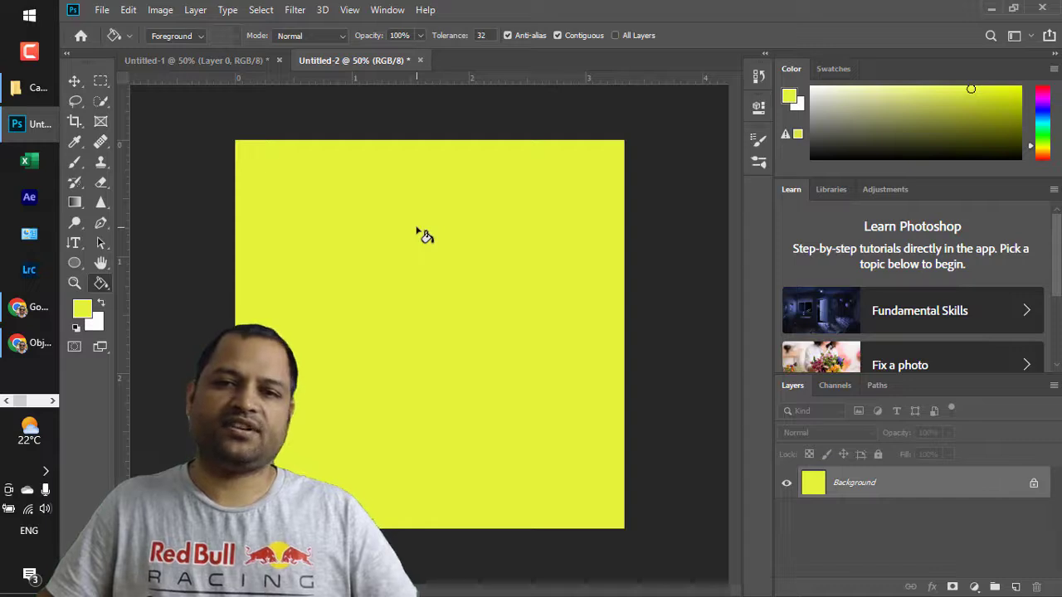
mouse_move(448, 264)
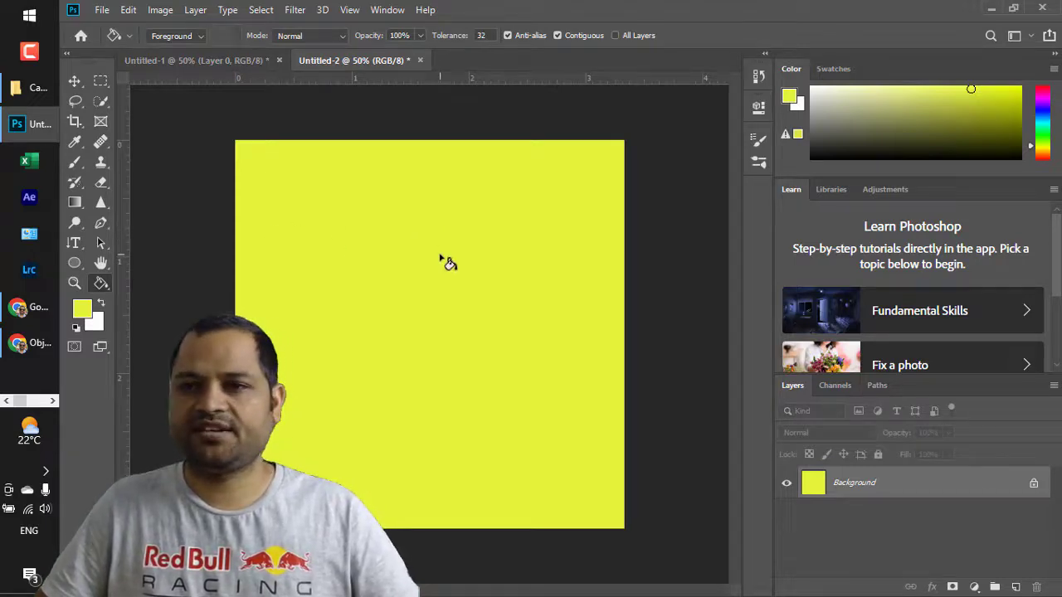